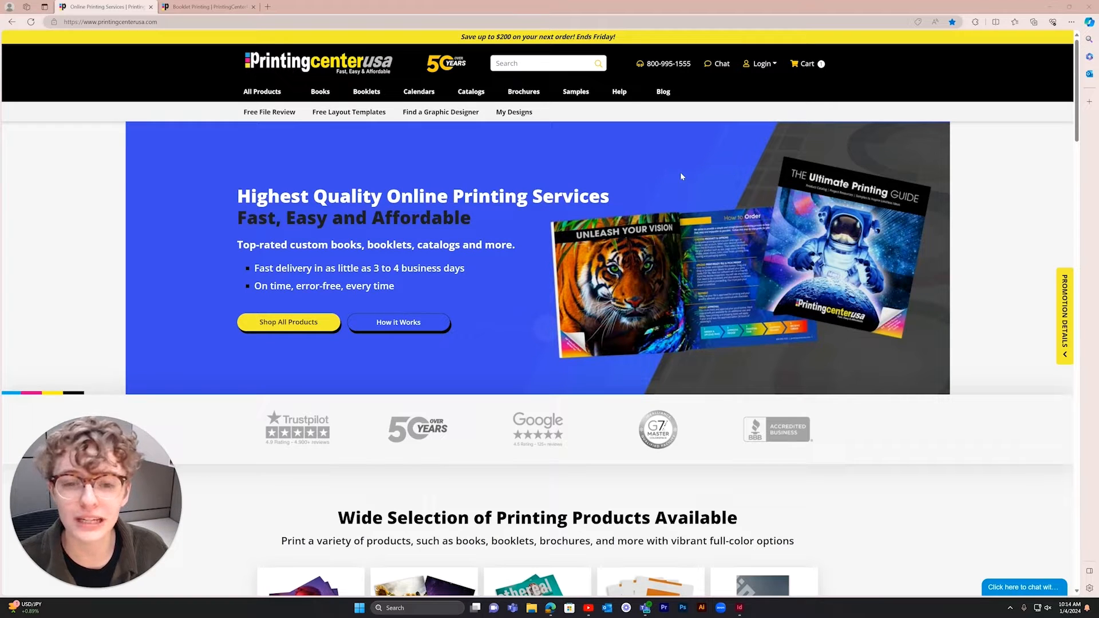
mouse_move(684, 156)
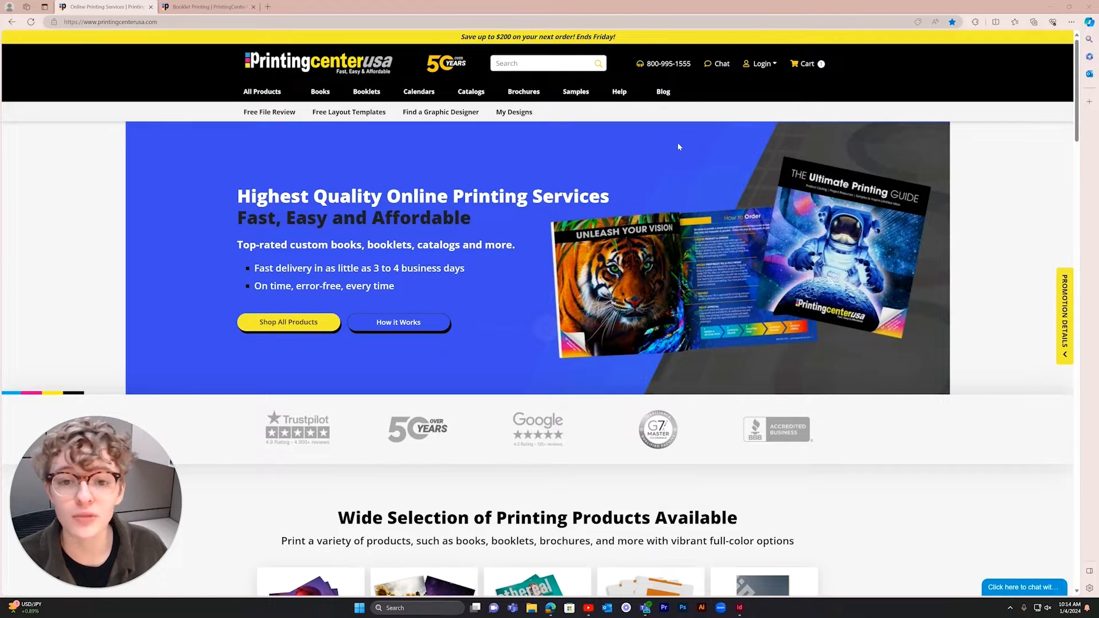
mouse_move(680, 136)
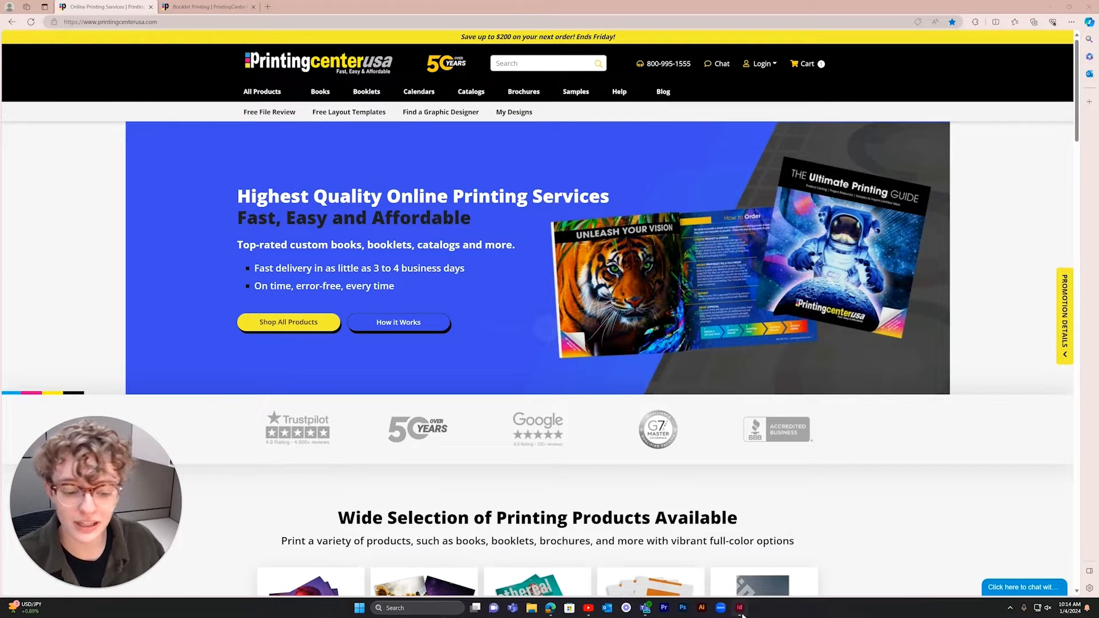
Create the 0.6 in by 8 in spine document with zero margins and zero bleed.
click(740, 610)
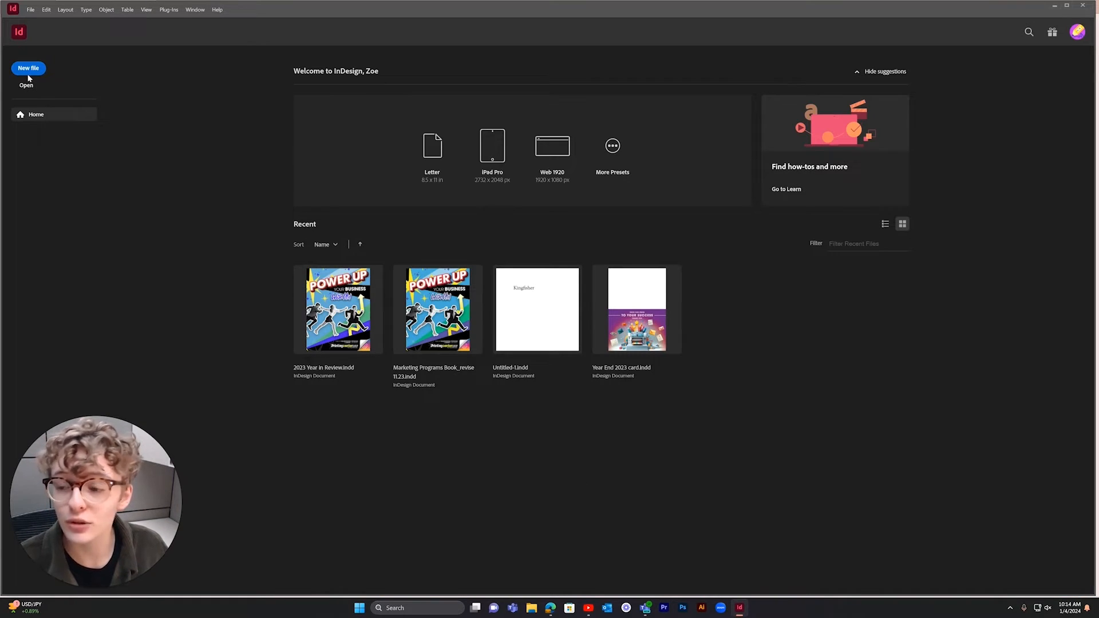
click(27, 68)
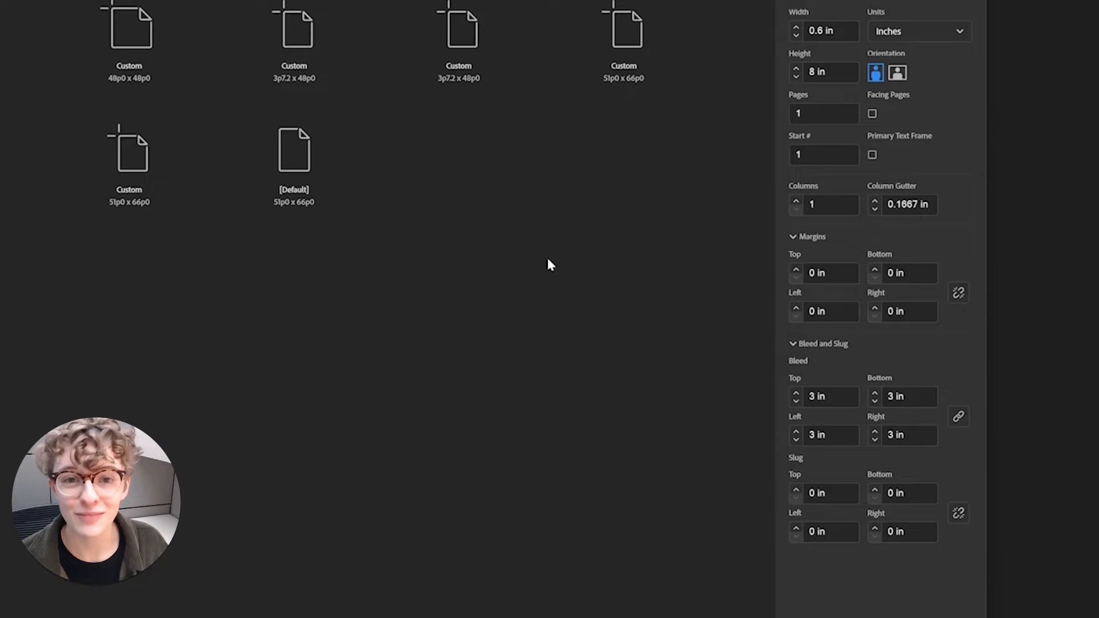
click(825, 31)
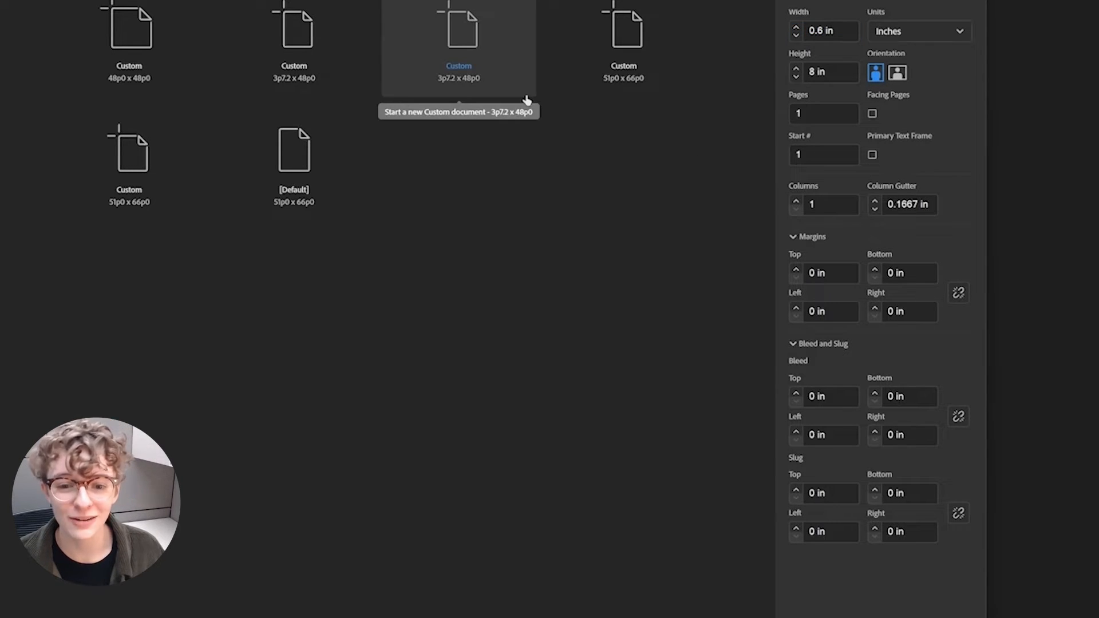
mouse_move(716, 397)
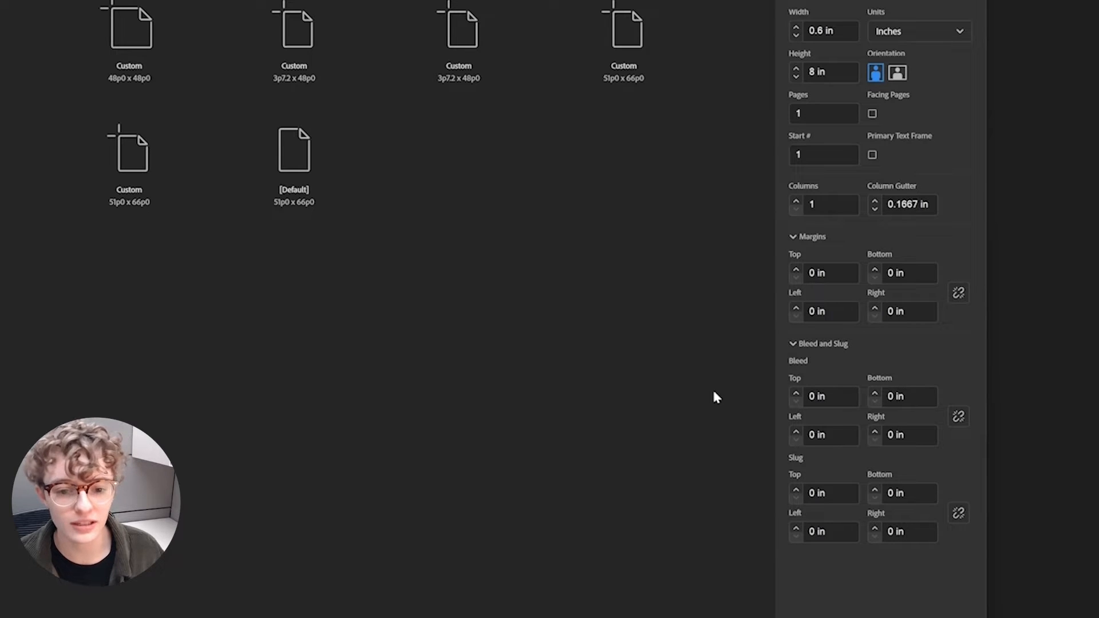
click(831, 396)
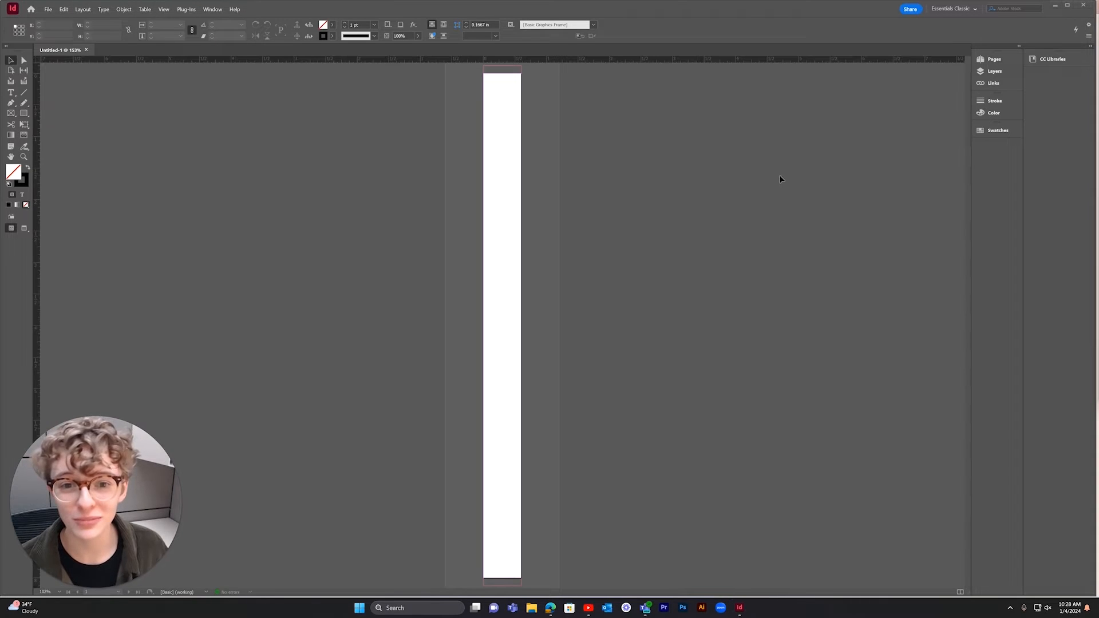
mouse_move(765, 173)
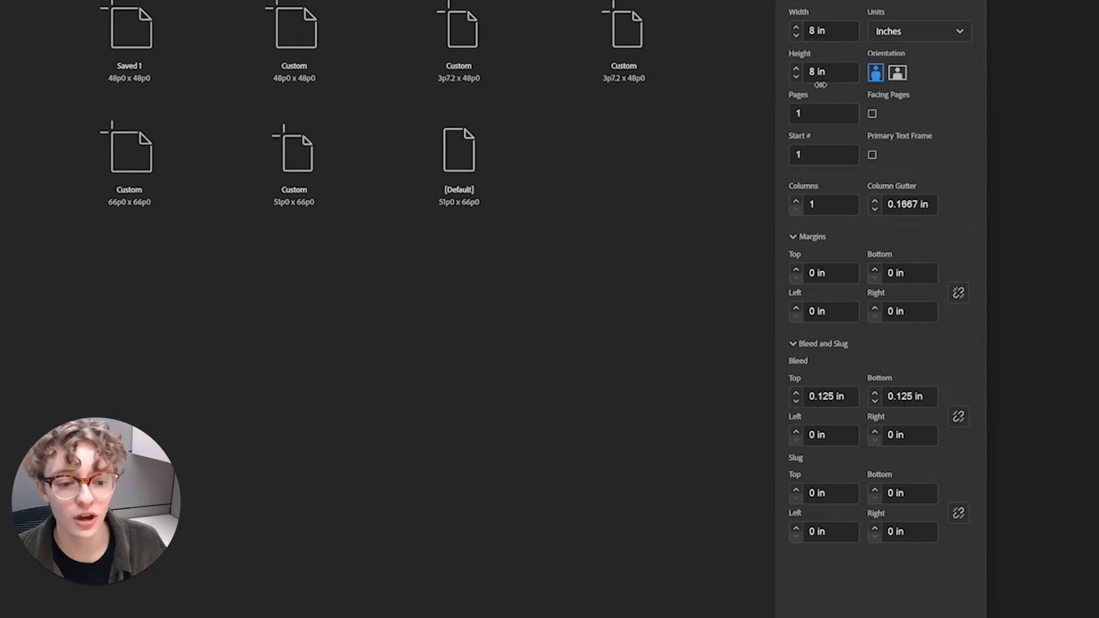
Give the new 8 in by 8 in document 3 pages with 0.125 in top and bottom bleed.
text(3)
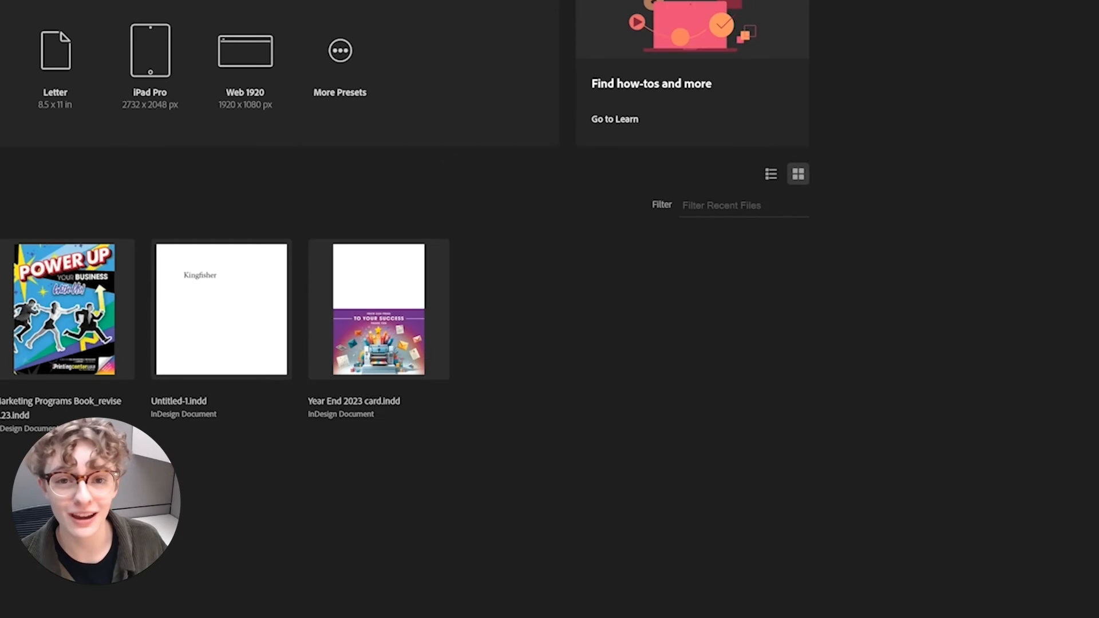
Resize page 2 to the saved 0.6 by 8 in spine page size.
double_click(220, 309)
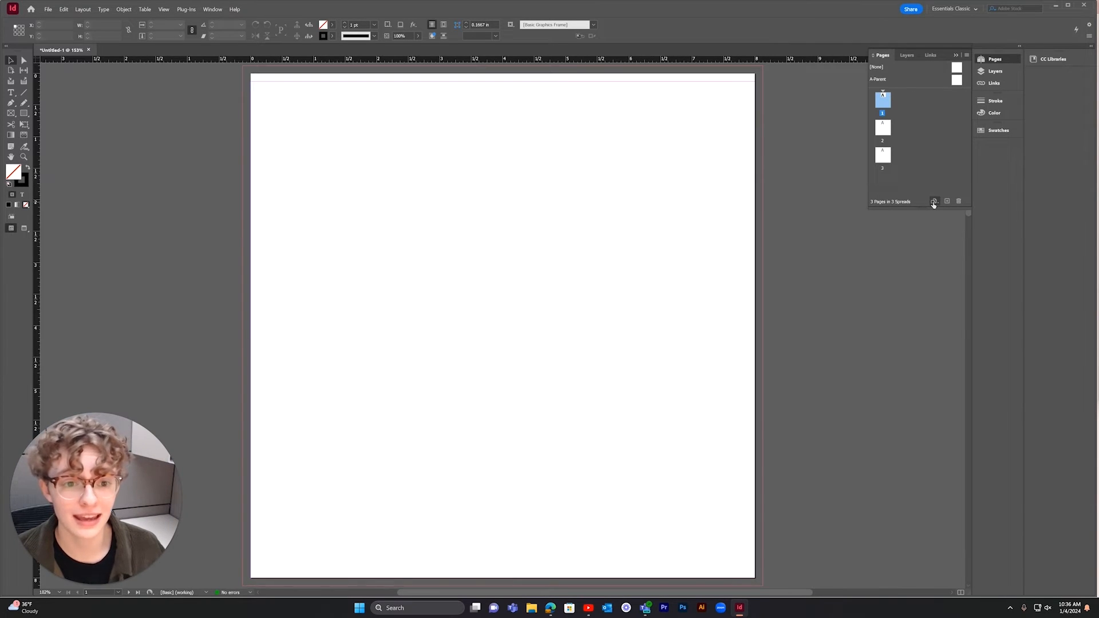
click(935, 200)
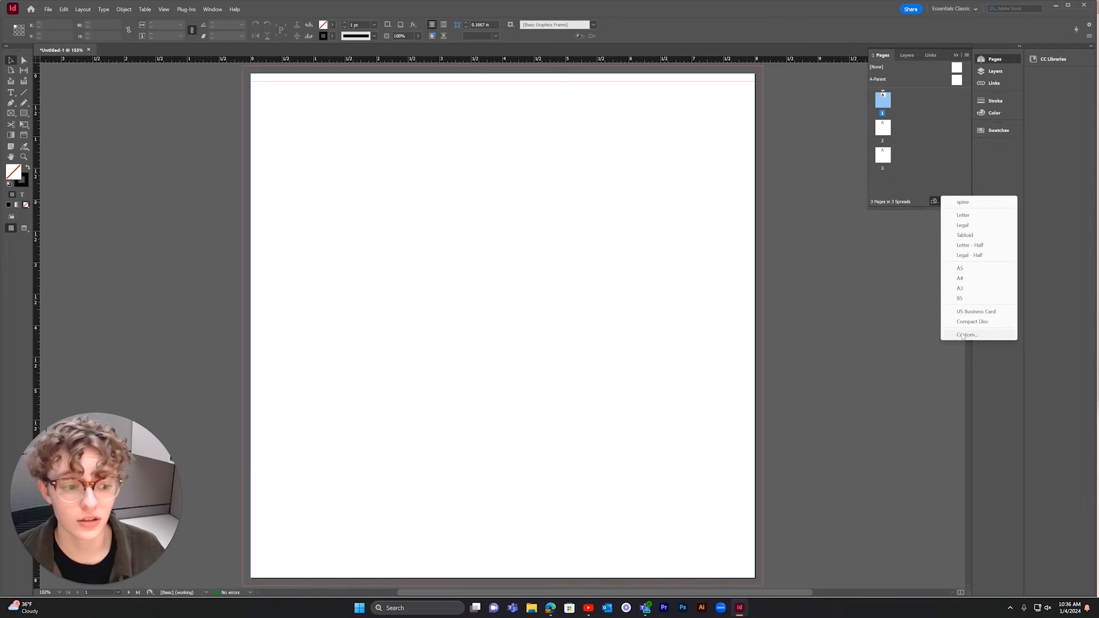
click(966, 334)
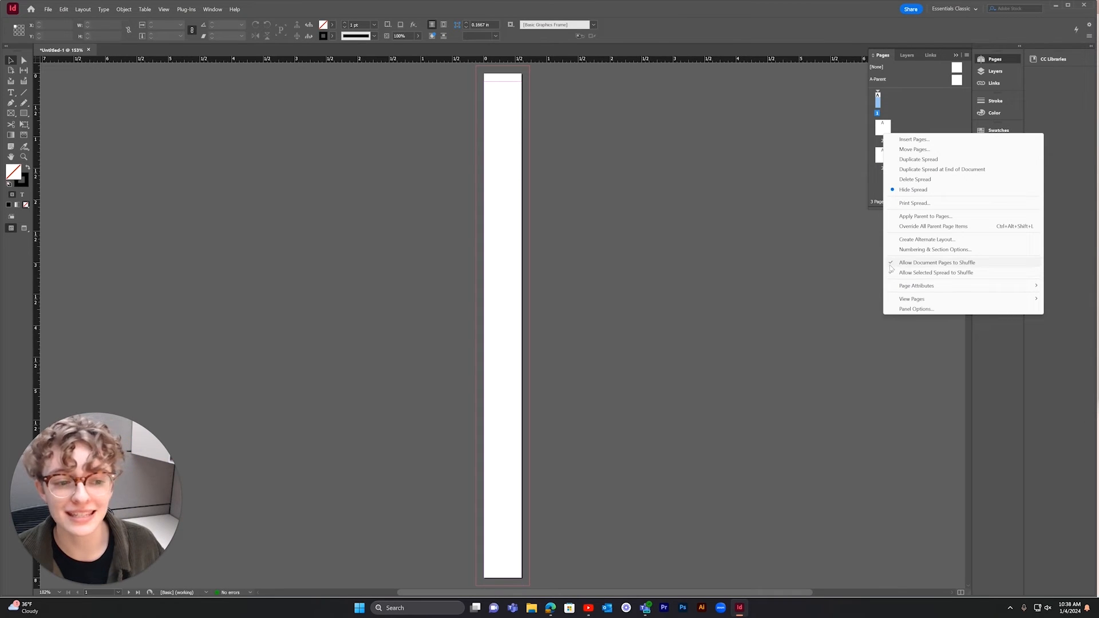
Turn off Allow Document Pages to Shuffle so all three pages form one spread.
click(937, 272)
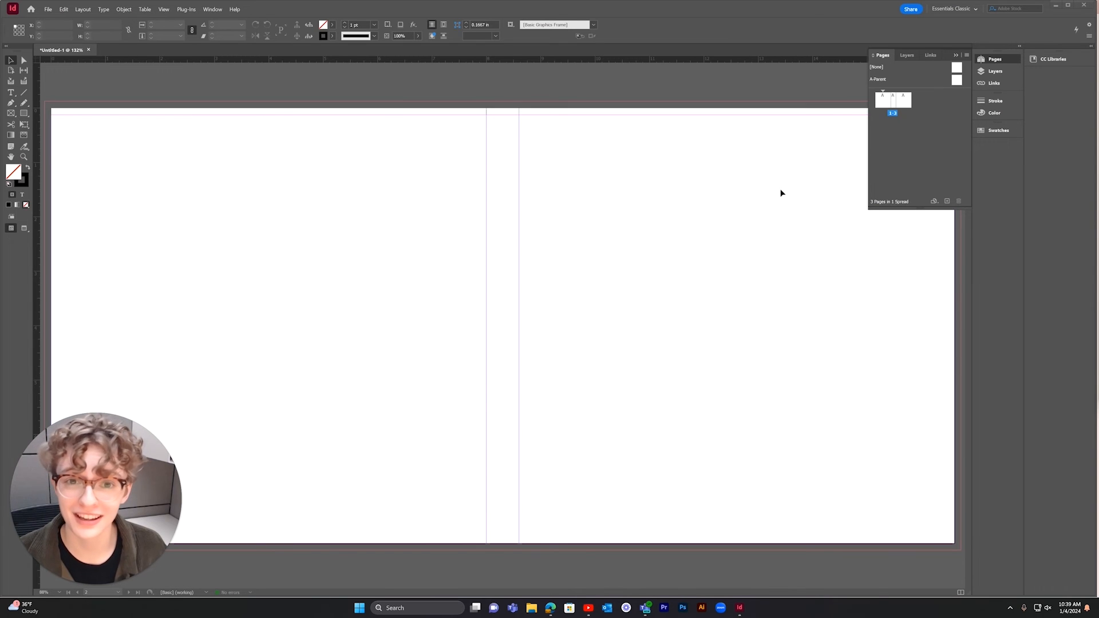
mouse_move(767, 185)
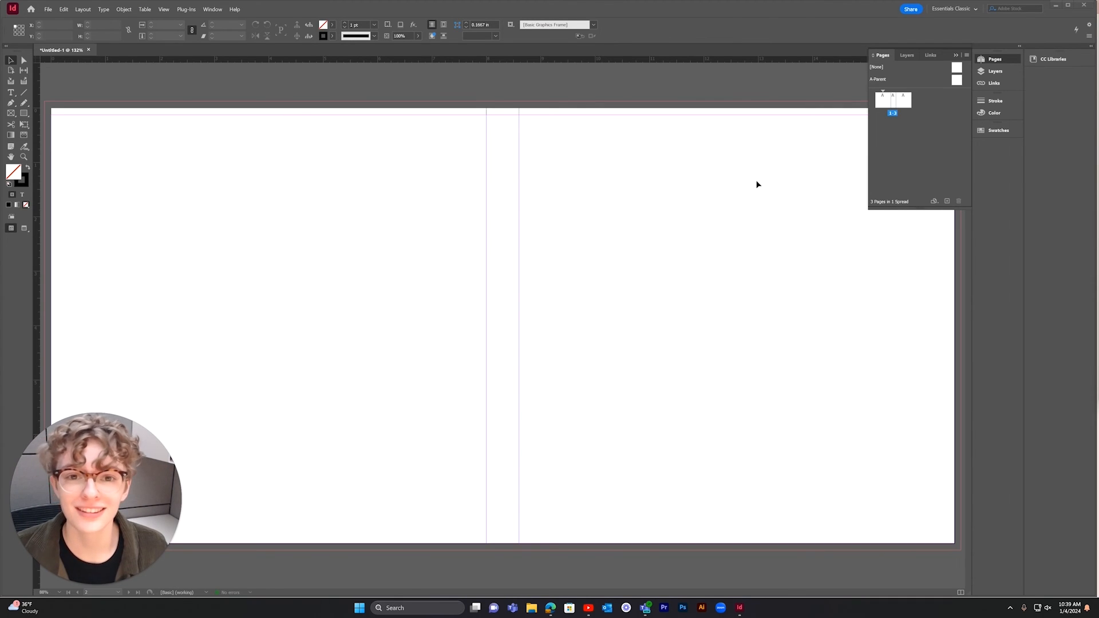
mouse_move(631, 175)
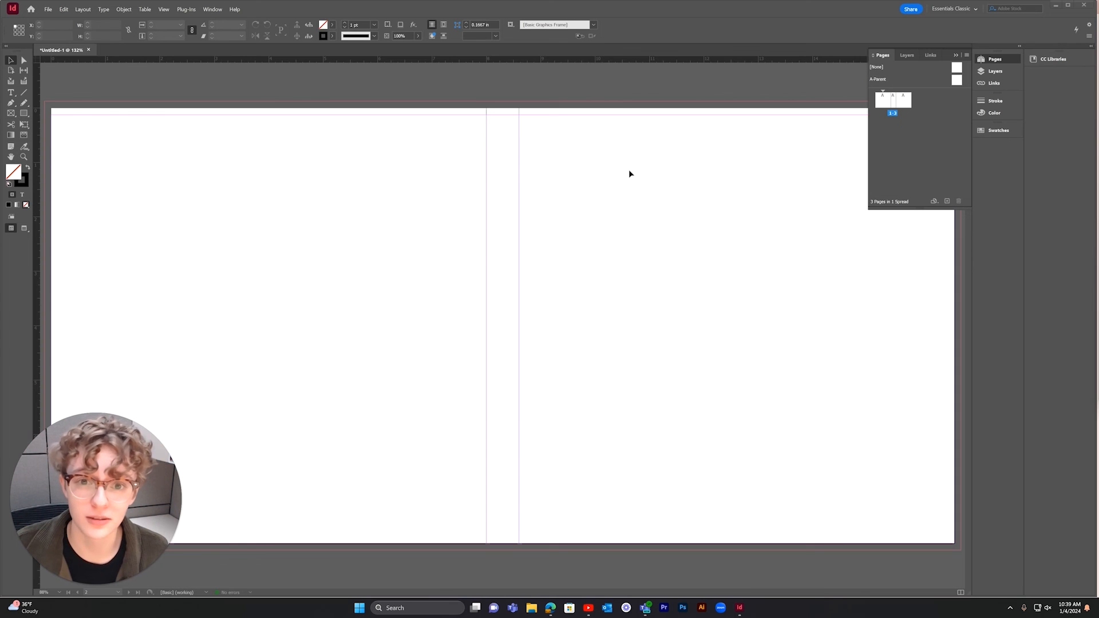